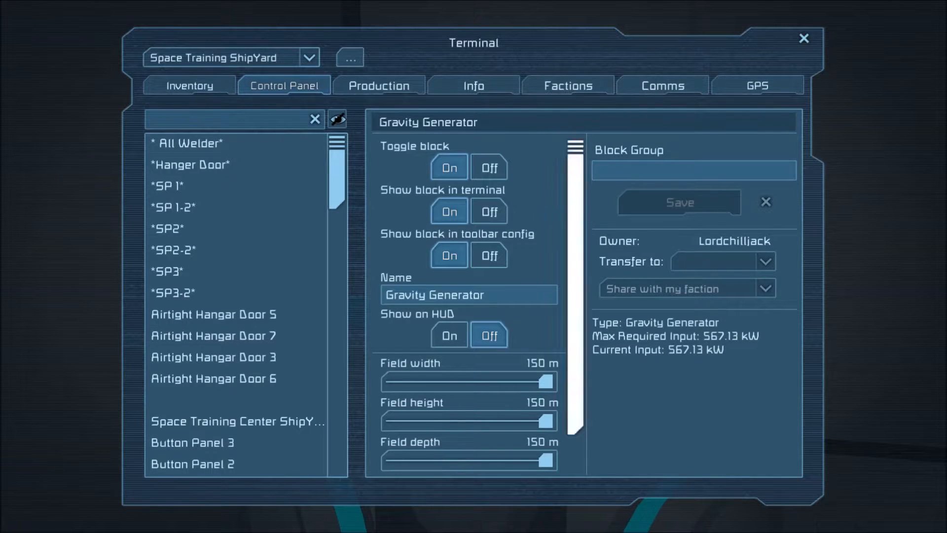
pyautogui.moveTo(489, 210)
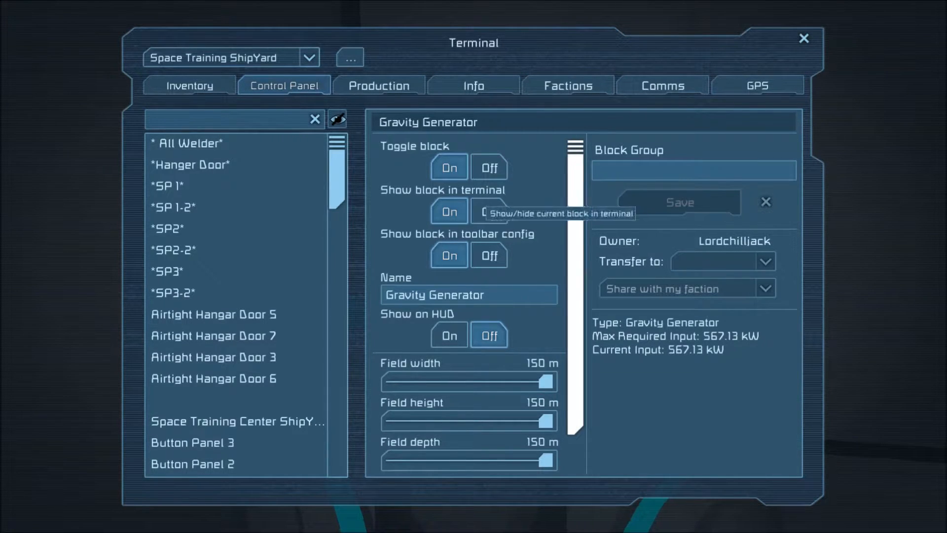
pyautogui.moveTo(489, 255)
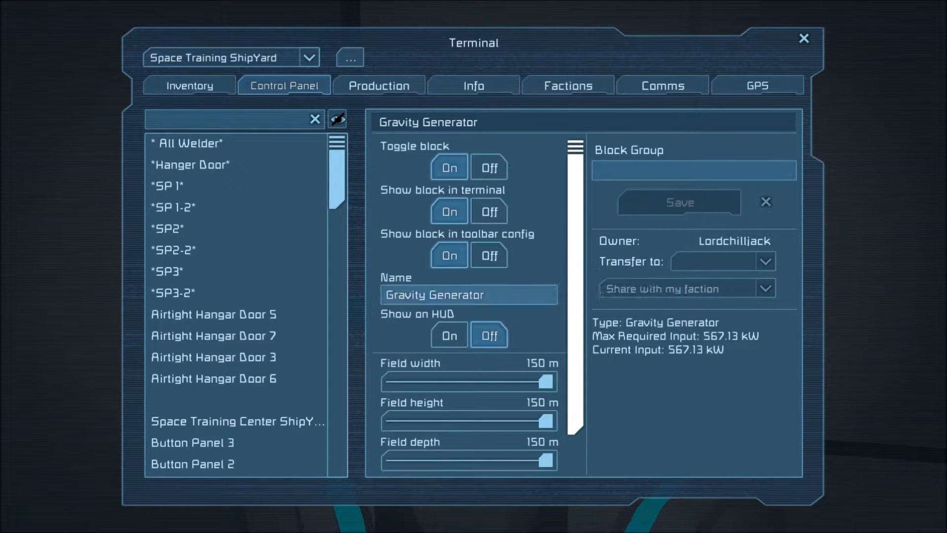
pyautogui.moveTo(547, 382)
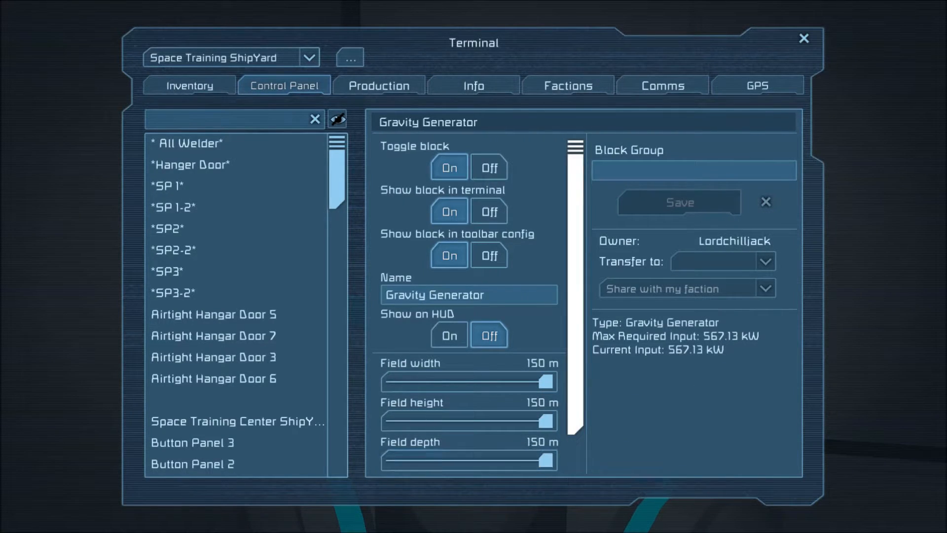
# - Head to the conveyor-linked small cargo containers holding stone and plates and view their inventories
pyautogui.scroll(-3)
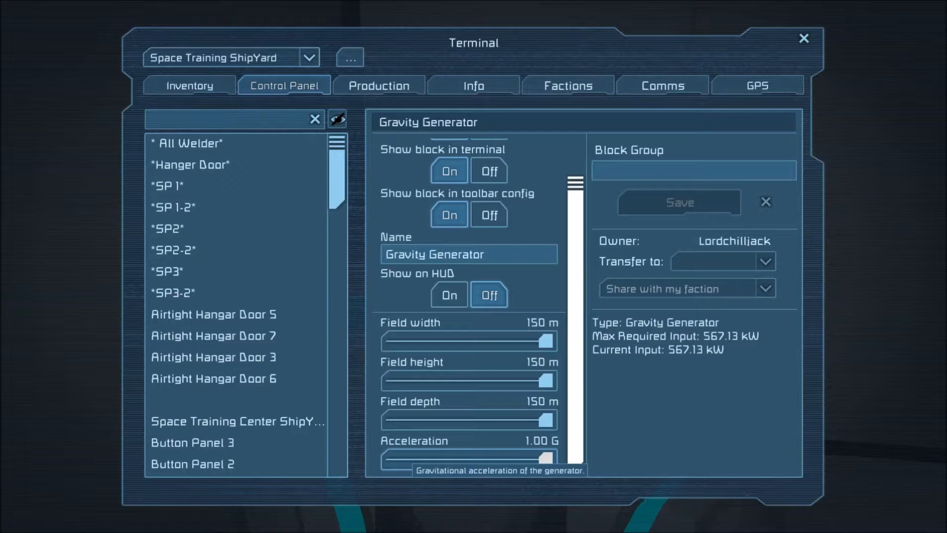
pyautogui.click(804, 37)
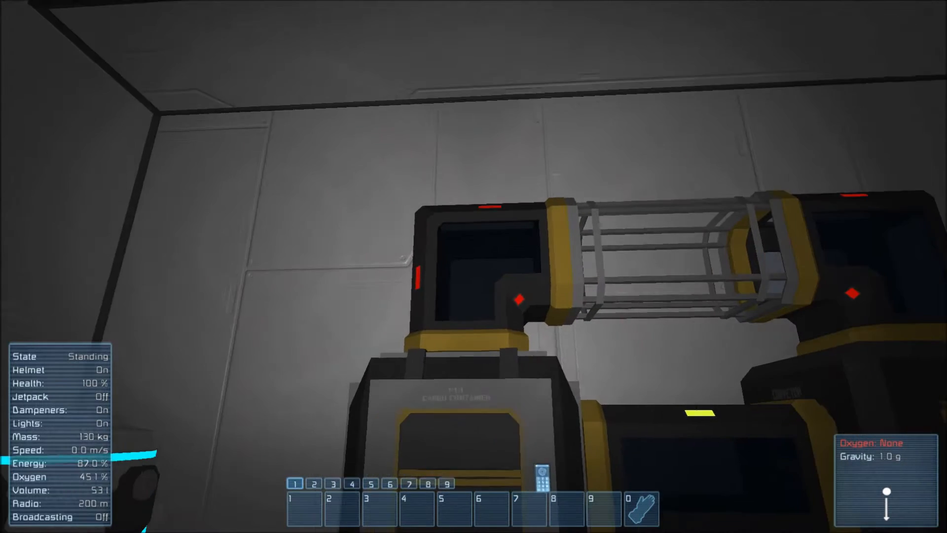
pyautogui.moveTo(473, 266)
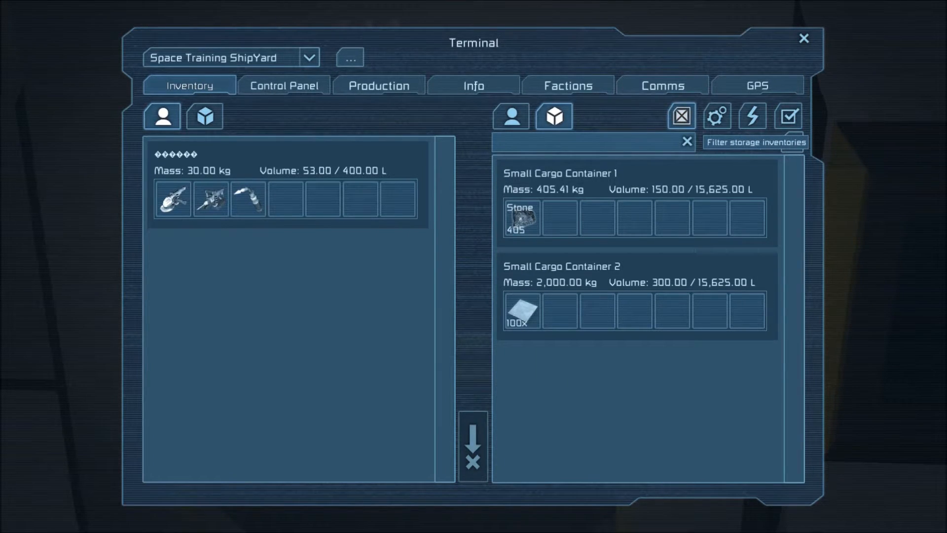
pyautogui.moveTo(522, 217)
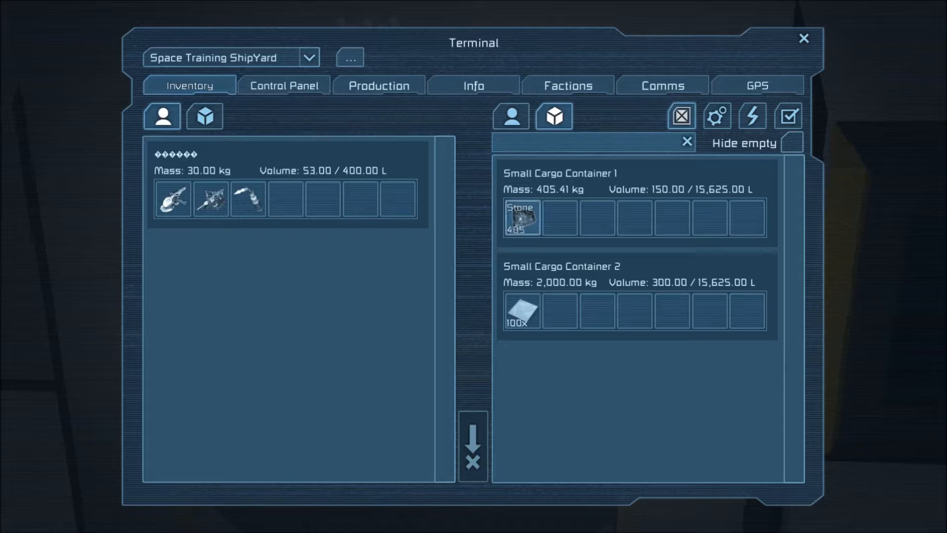
# - Drag the 405 Stone from Small Cargo Container 1 into the character's inventory
pyautogui.moveTo(521, 218); pyautogui.dragTo(408, 211)
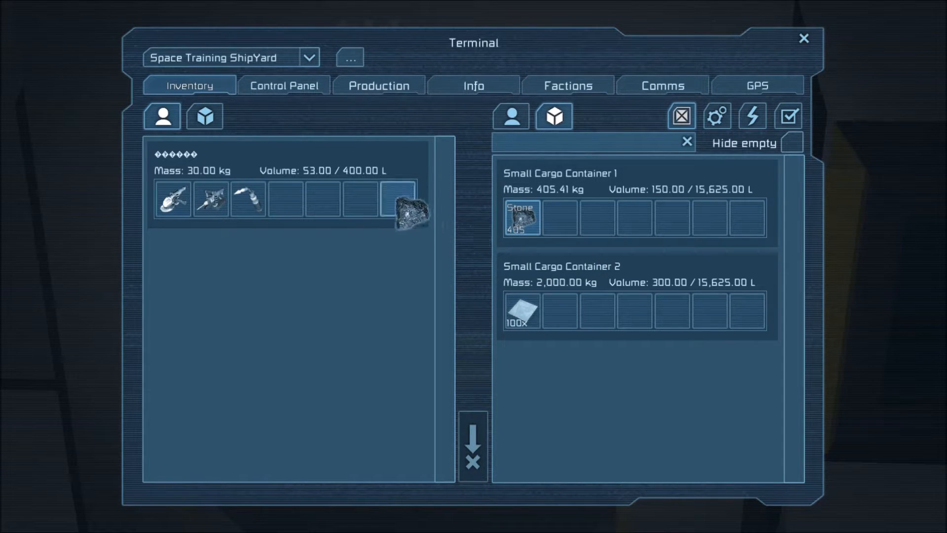
pyautogui.moveTo(522, 217); pyautogui.dragTo(284, 199)
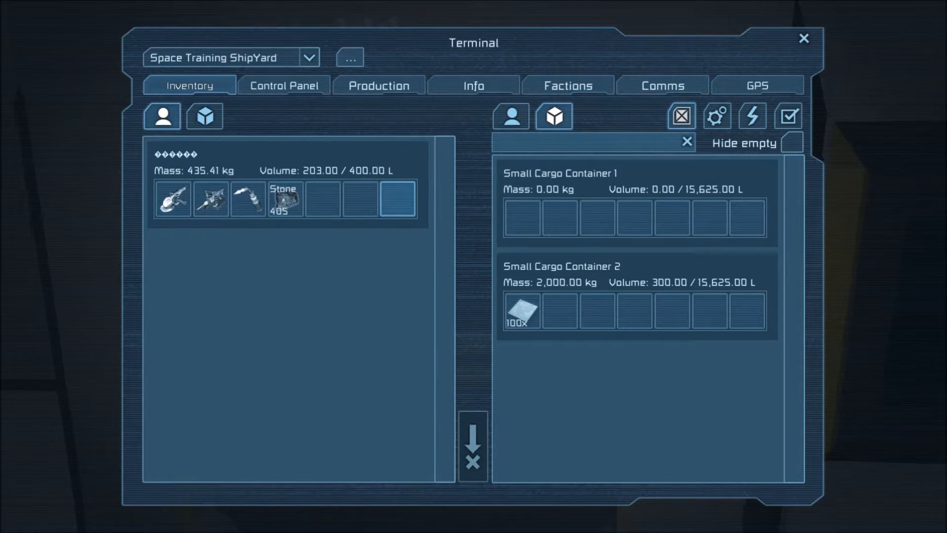
pyautogui.click(805, 37)
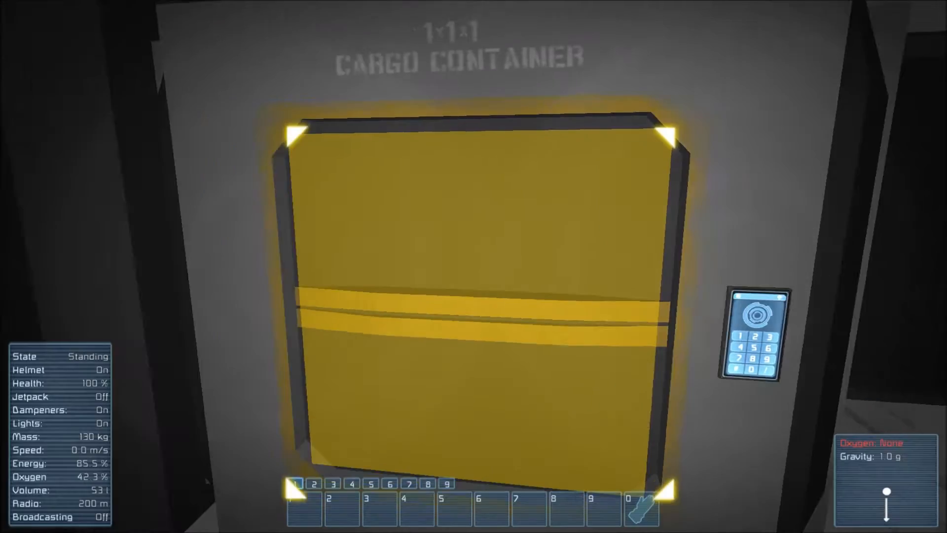
# - Pull the 100 Steel Plates into the character's inventory, then filter to storage inventories
pyautogui.press('w')
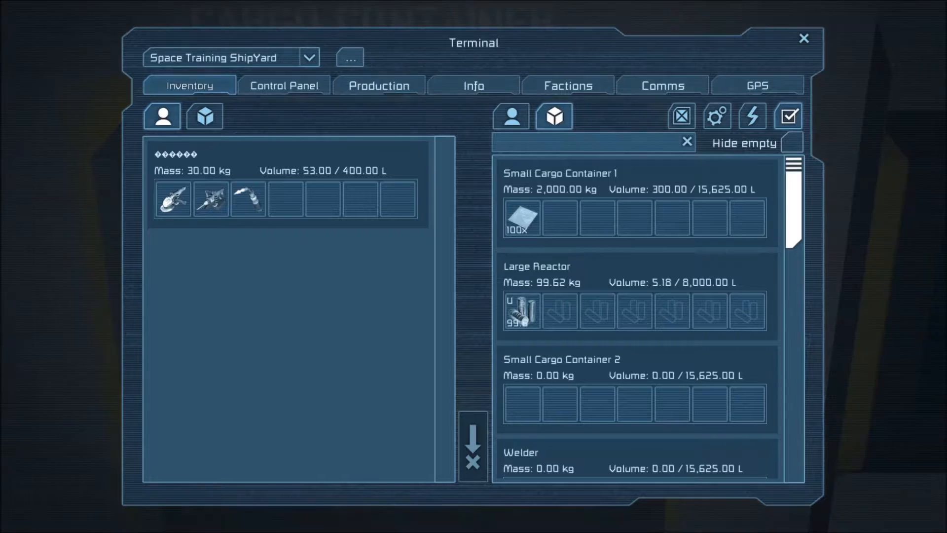
pyautogui.moveTo(521, 218); pyautogui.dragTo(285, 199)
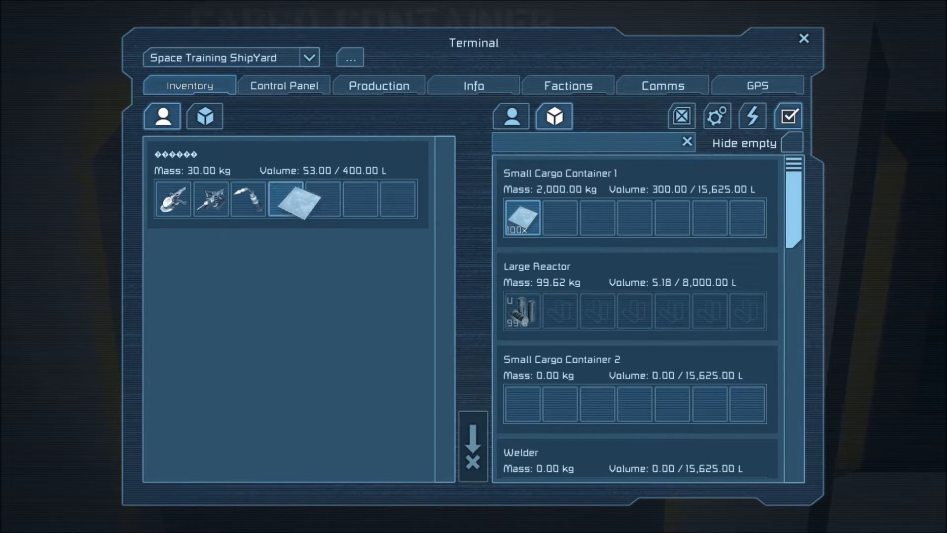
pyautogui.moveTo(522, 218); pyautogui.dragTo(285, 199)
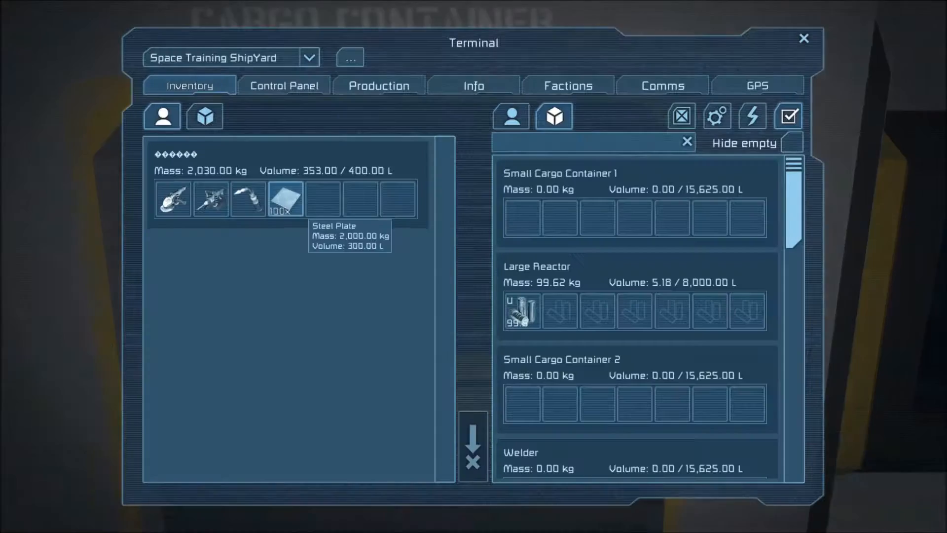
pyautogui.click(804, 37)
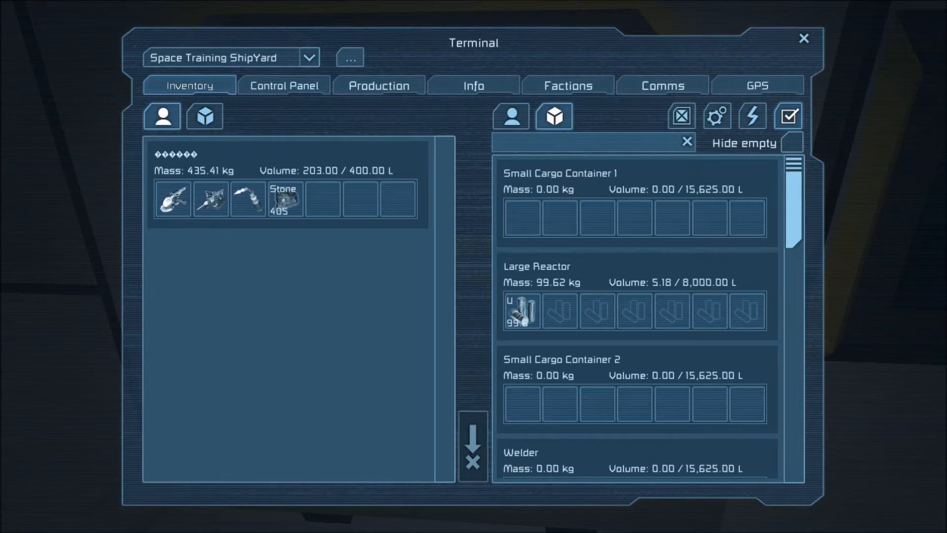
pyautogui.click(681, 117)
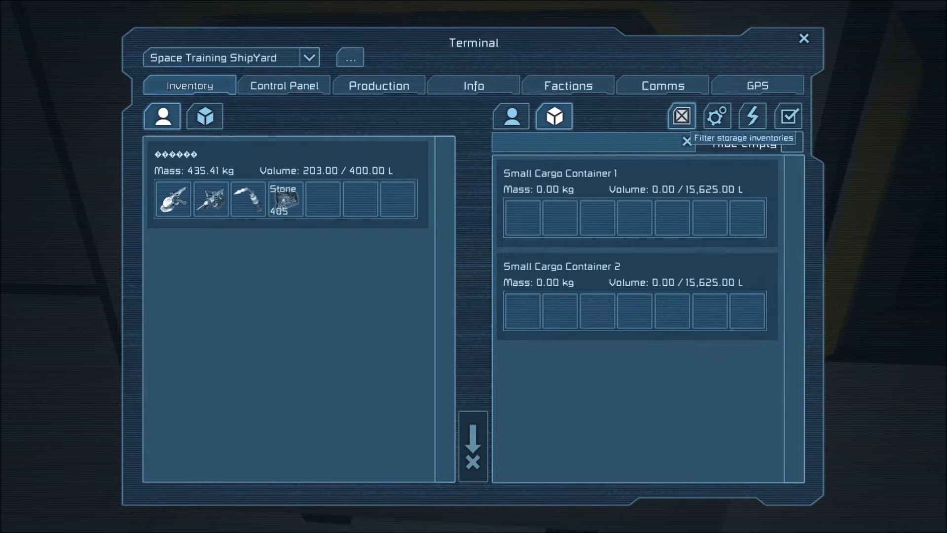
pyautogui.moveTo(283, 198); pyautogui.dragTo(521, 217)
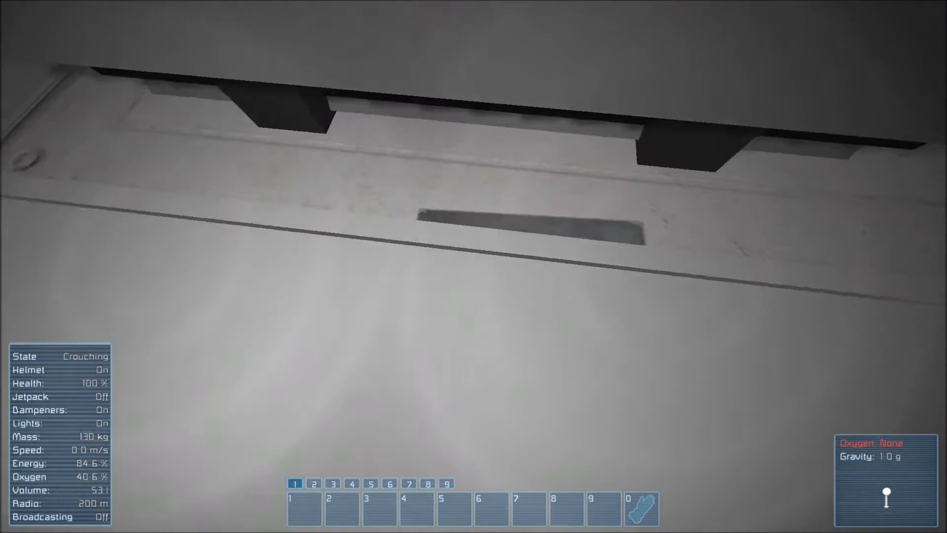
pyautogui.moveTo(474, 266)
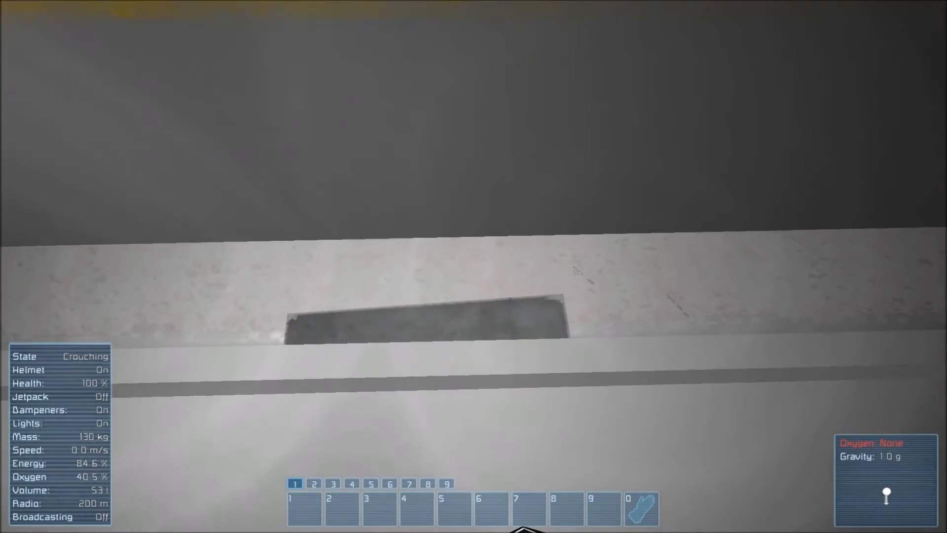